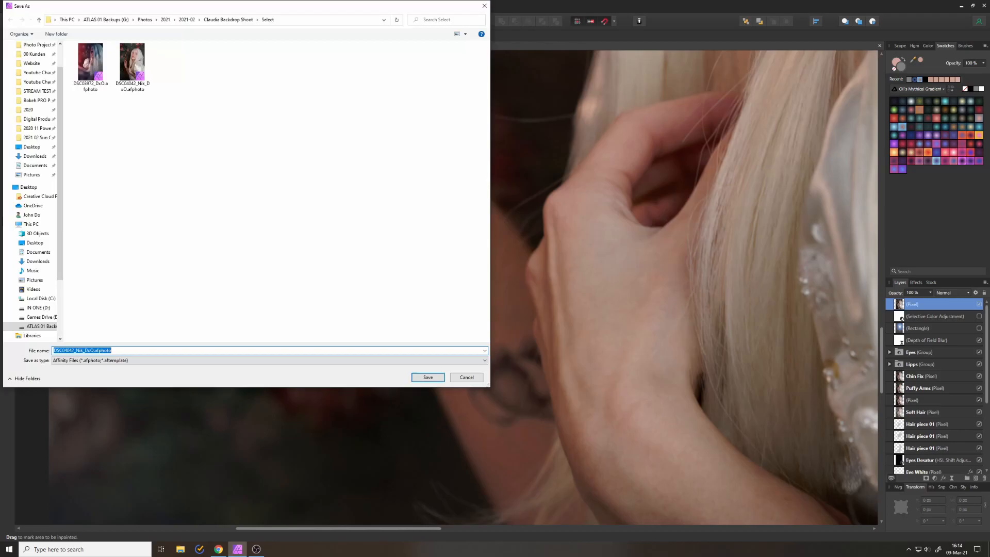
Save the retouched portrait as a new .afphoto document in the Select folder
click(428, 377)
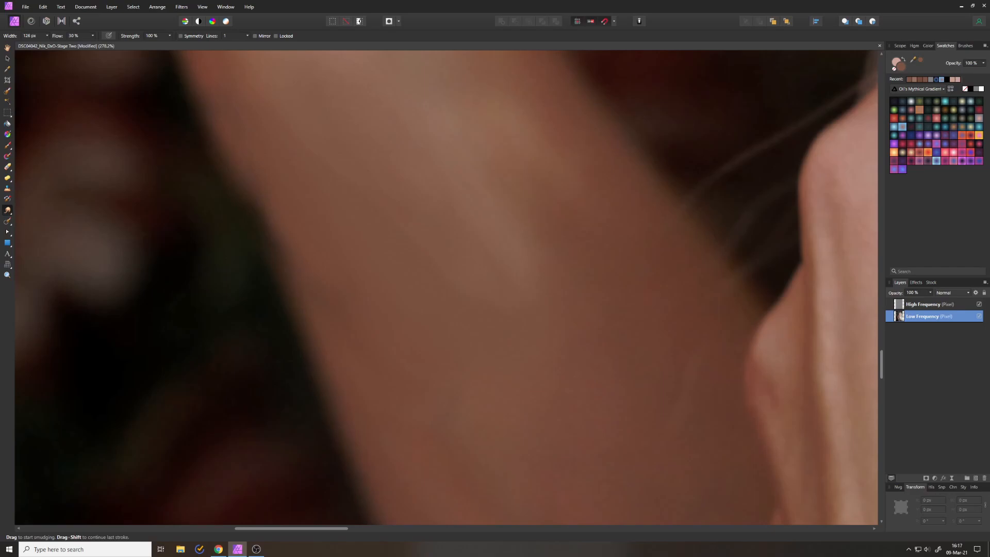
Blend the blotchy skin tones on the Low Frequency layer with the Smudge brush
click(7, 112)
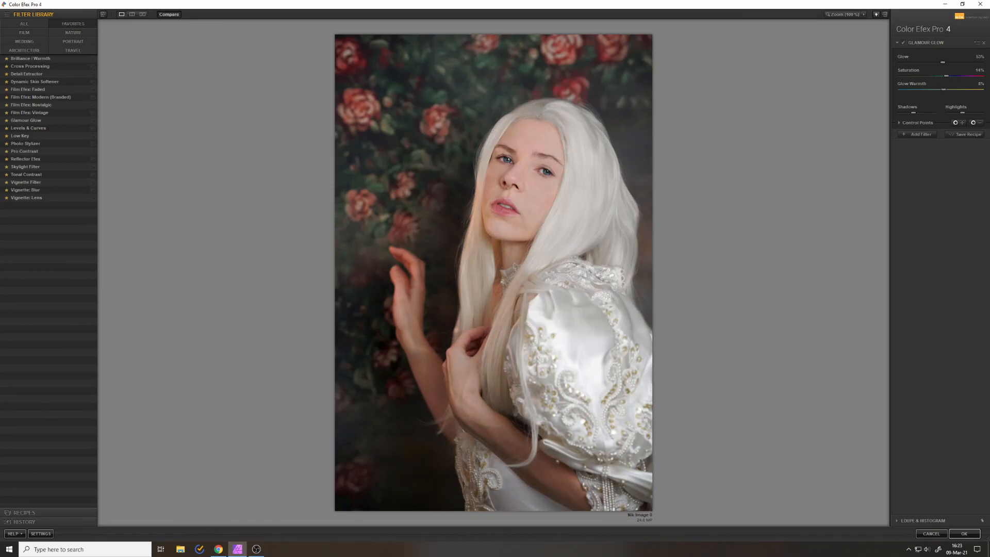
Add the next effect to the Glamour Glow filter stack and compare against the original
click(942, 68)
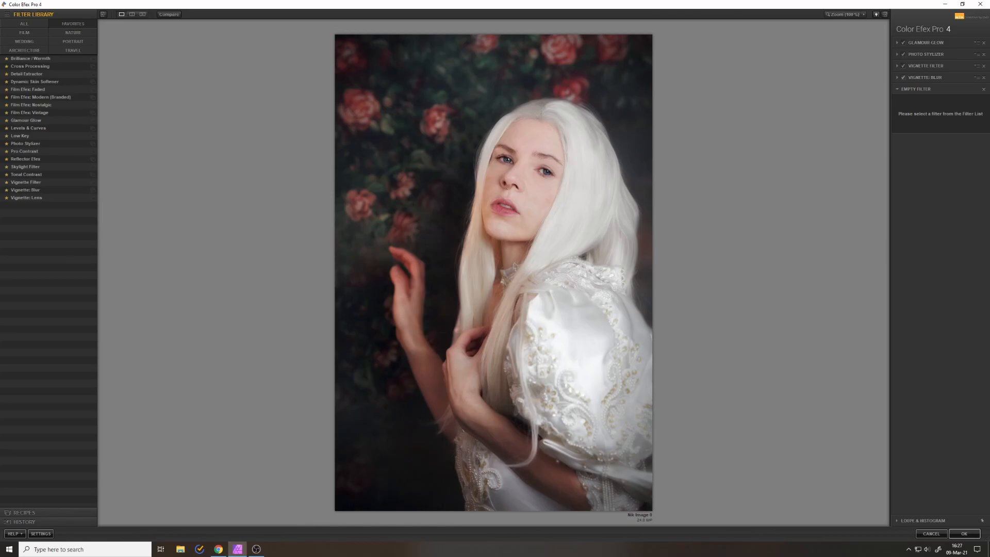
click(22, 221)
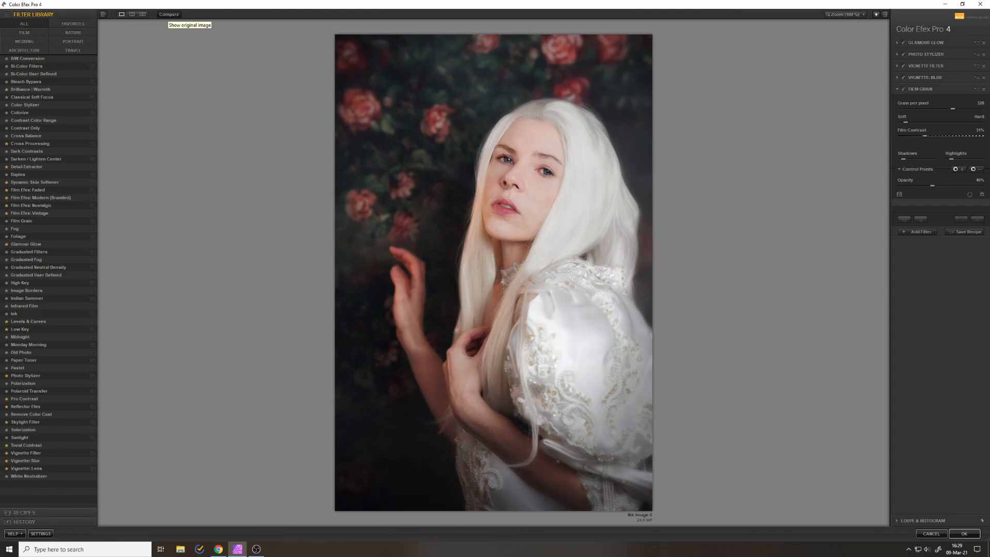
click(965, 232)
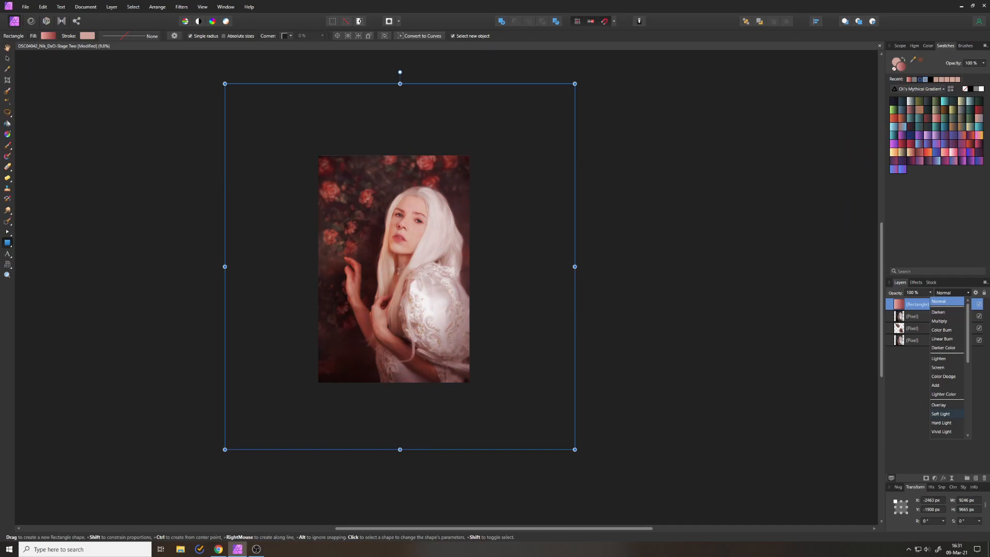
Blend the gradient-filled rectangle in Soft Light at 25% opacity over the portrait
click(941, 414)
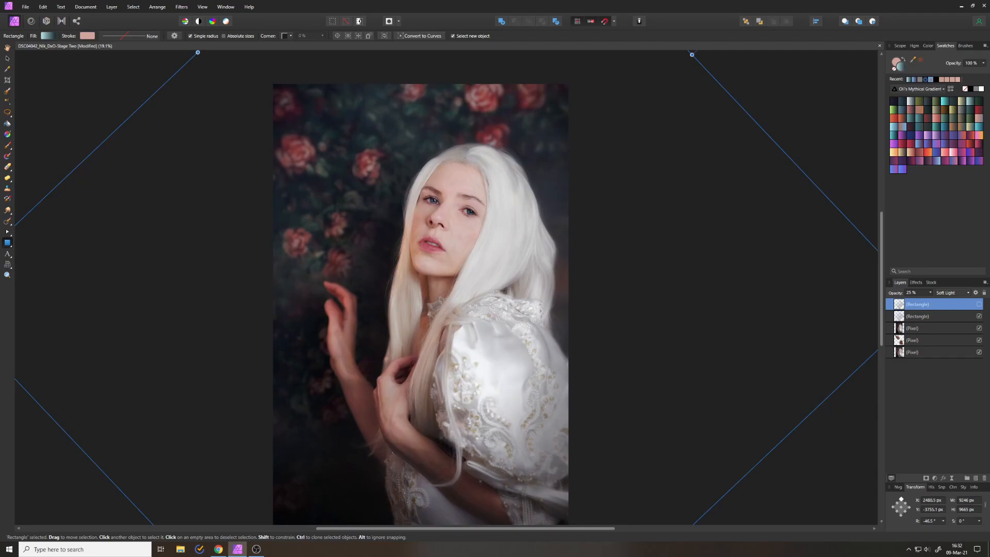